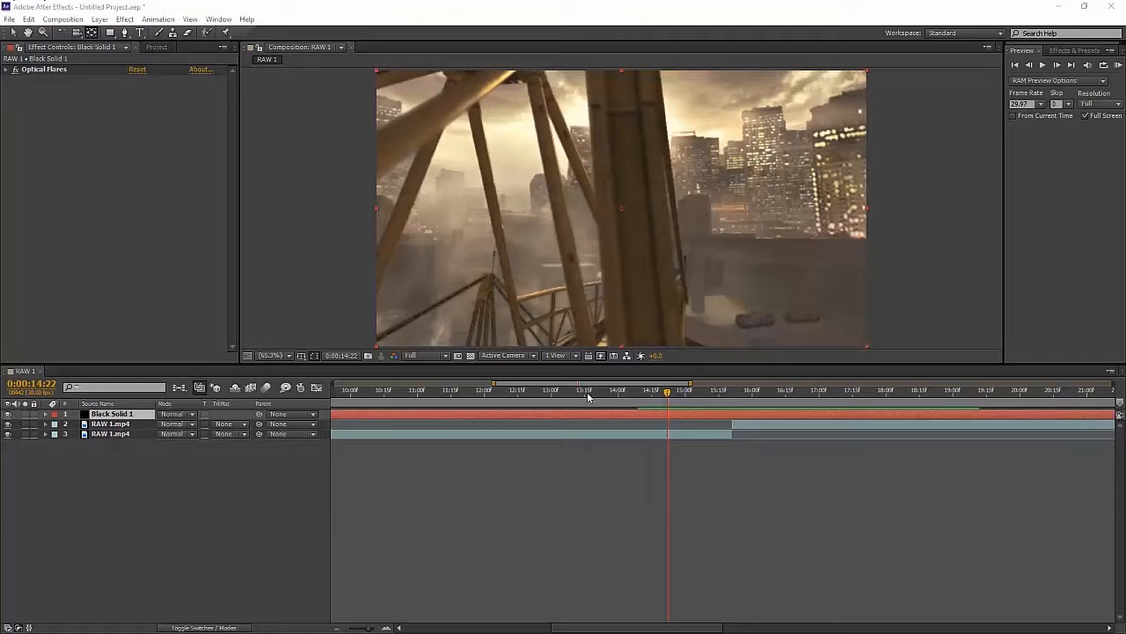
pyautogui.moveTo(578, 446)
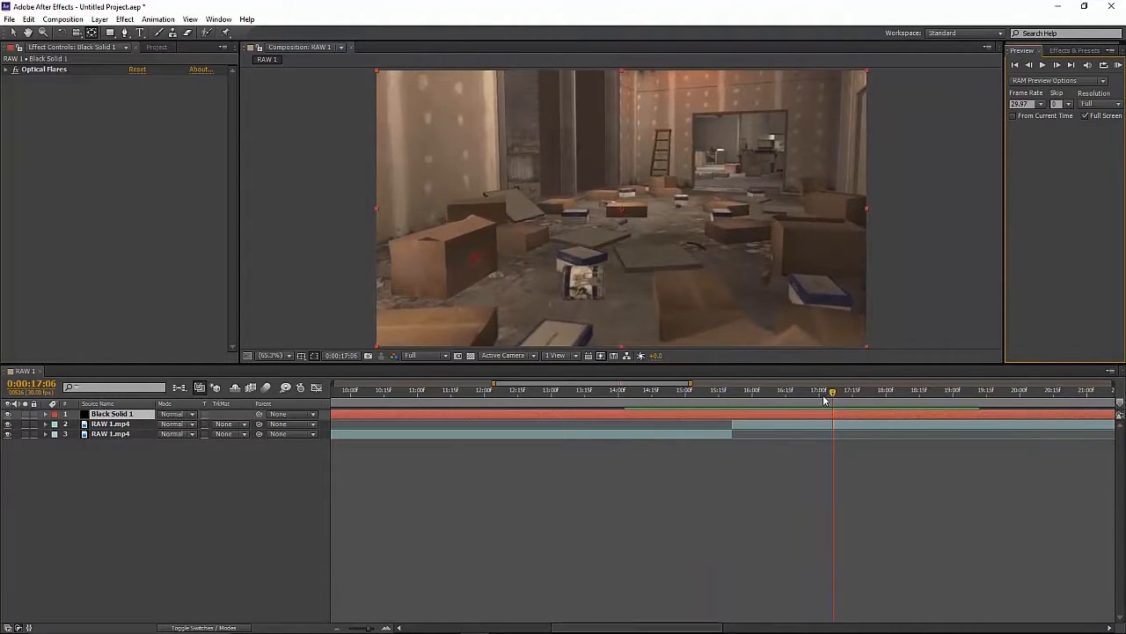
# - Delete the Black Solid 1 flare layer, leaving the two RAW 1.mp4 clips
pyautogui.click(671, 390)
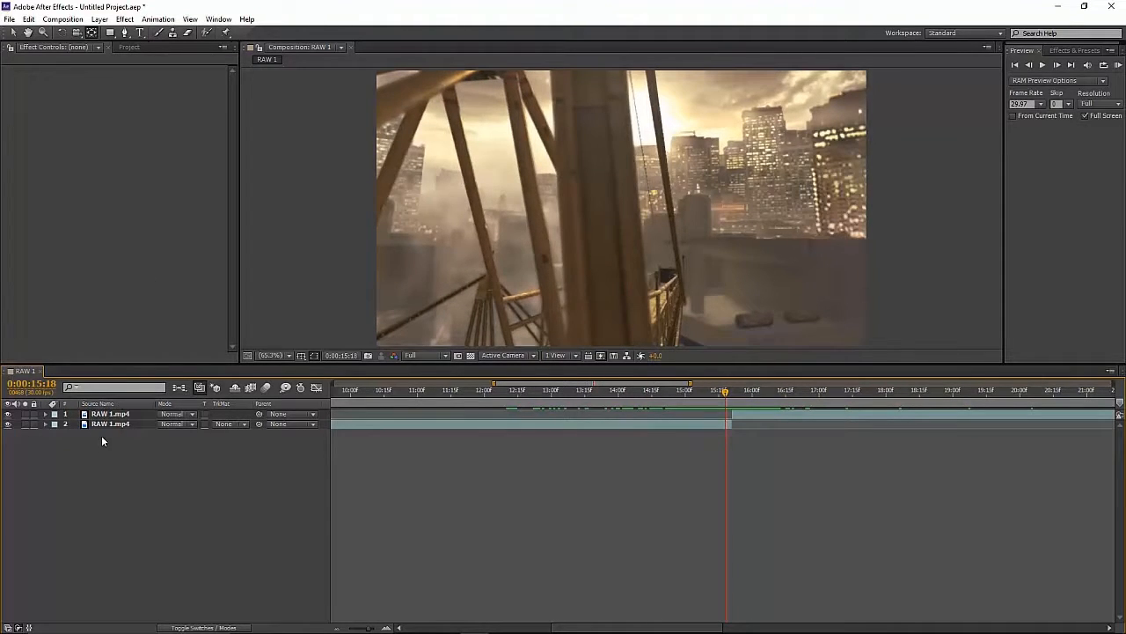
# - Create Black Solid 2, a black comp-sized solid, via Layer > New > Solid
pyautogui.click(110, 413)
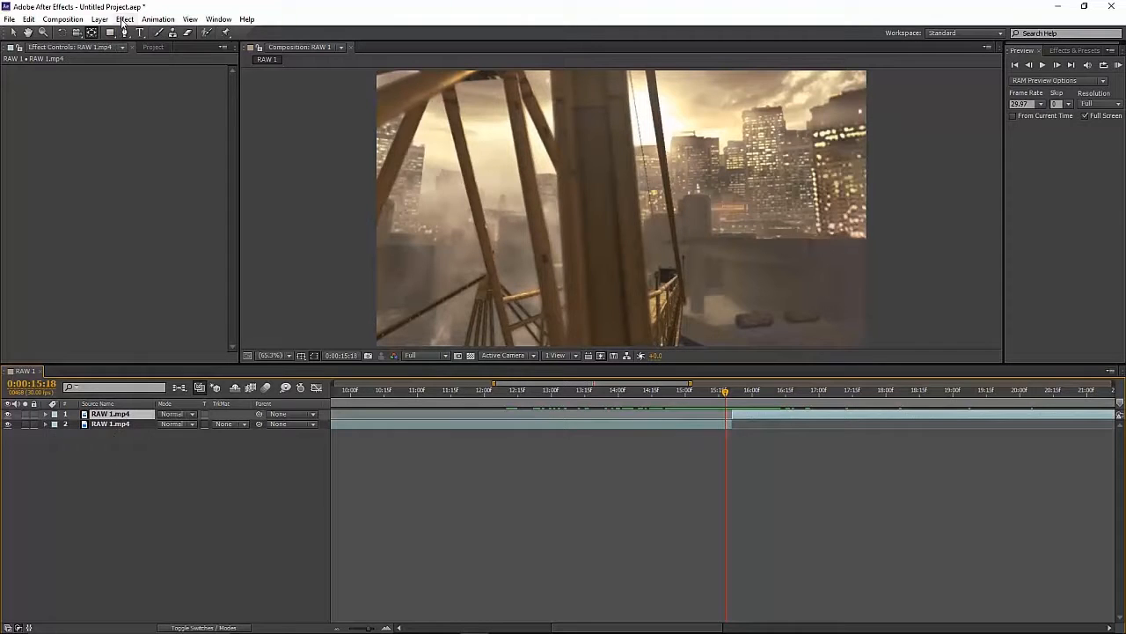
pyautogui.click(124, 19)
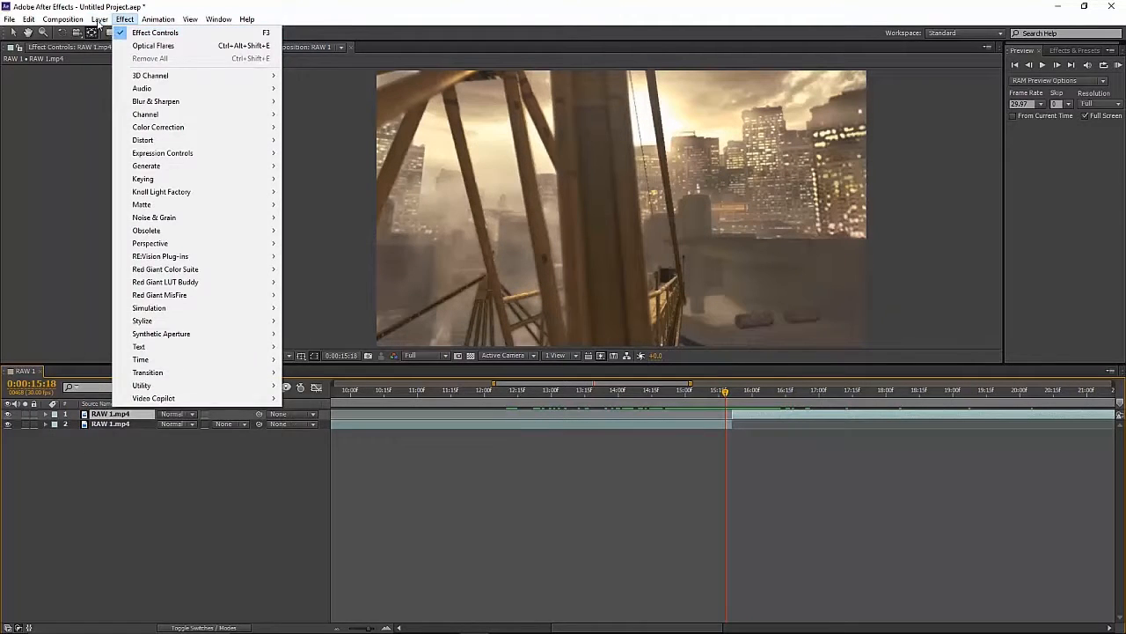
pyautogui.click(100, 18)
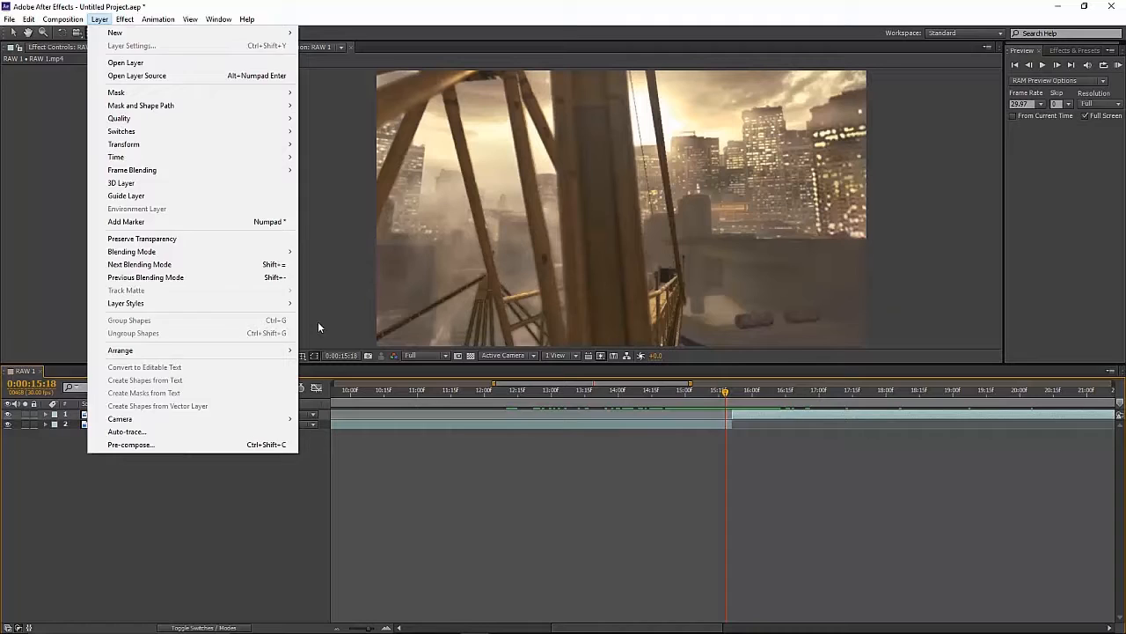
pyautogui.click(116, 33)
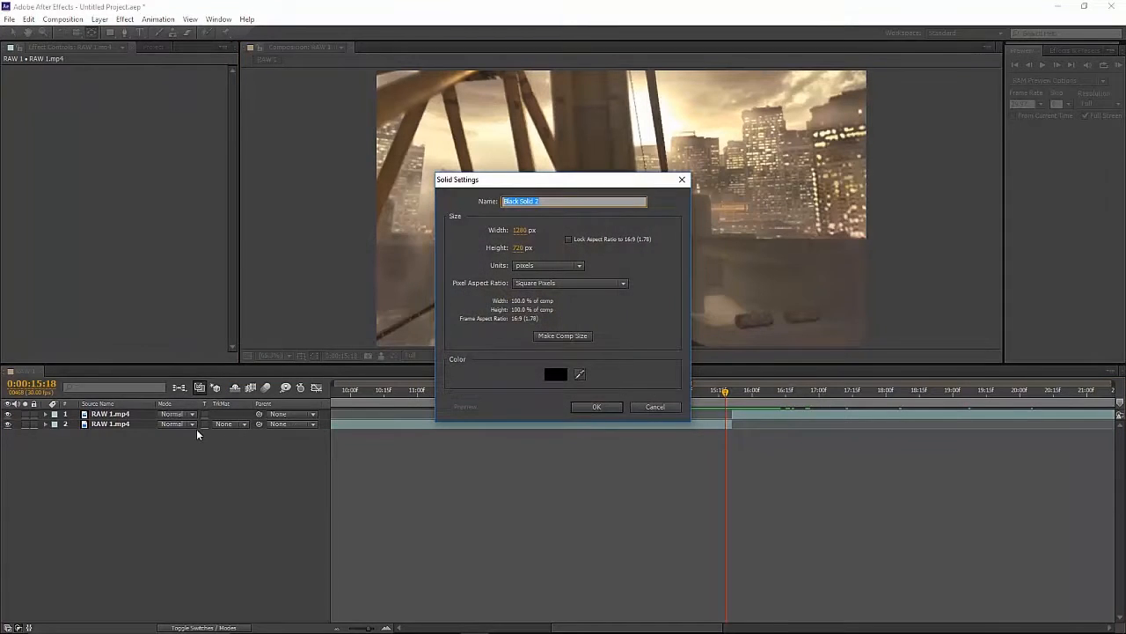
pyautogui.moveTo(562, 163)
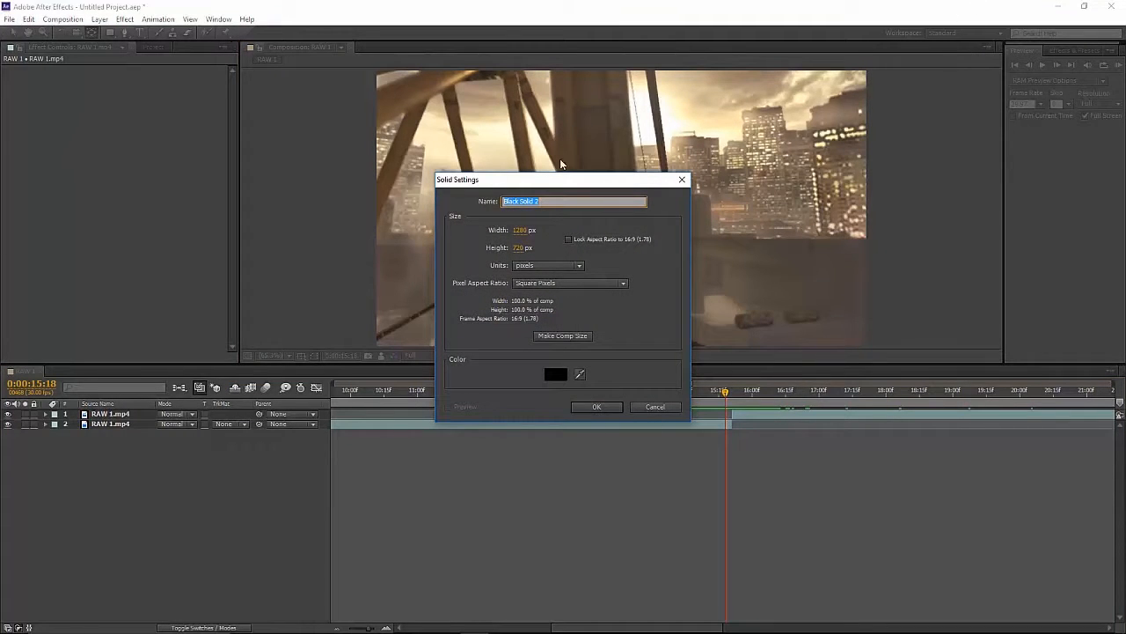
pyautogui.click(596, 406)
pyautogui.write('optical')
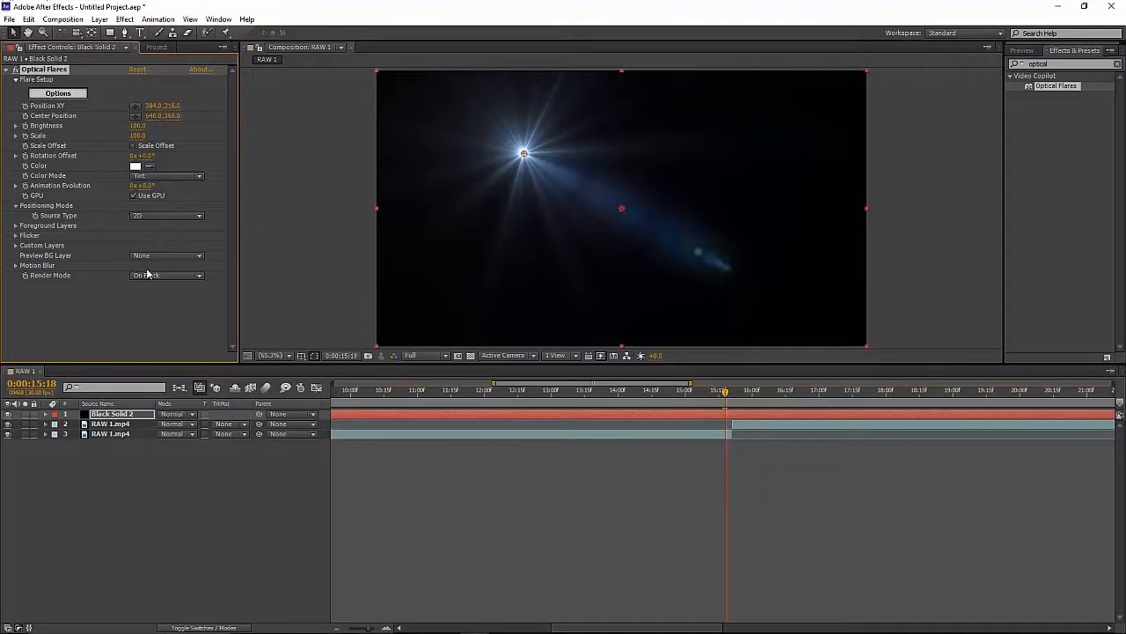
pyautogui.moveTo(64, 289)
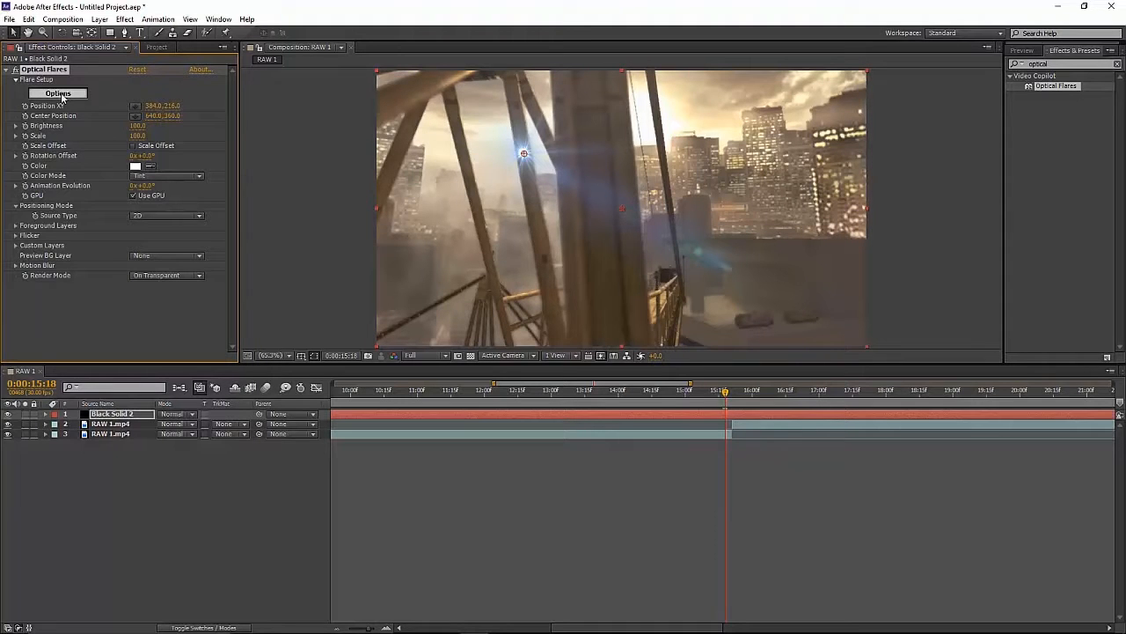
# - Open the Optical Flares Options editor for the flare on Black Solid 2
pyautogui.click(57, 93)
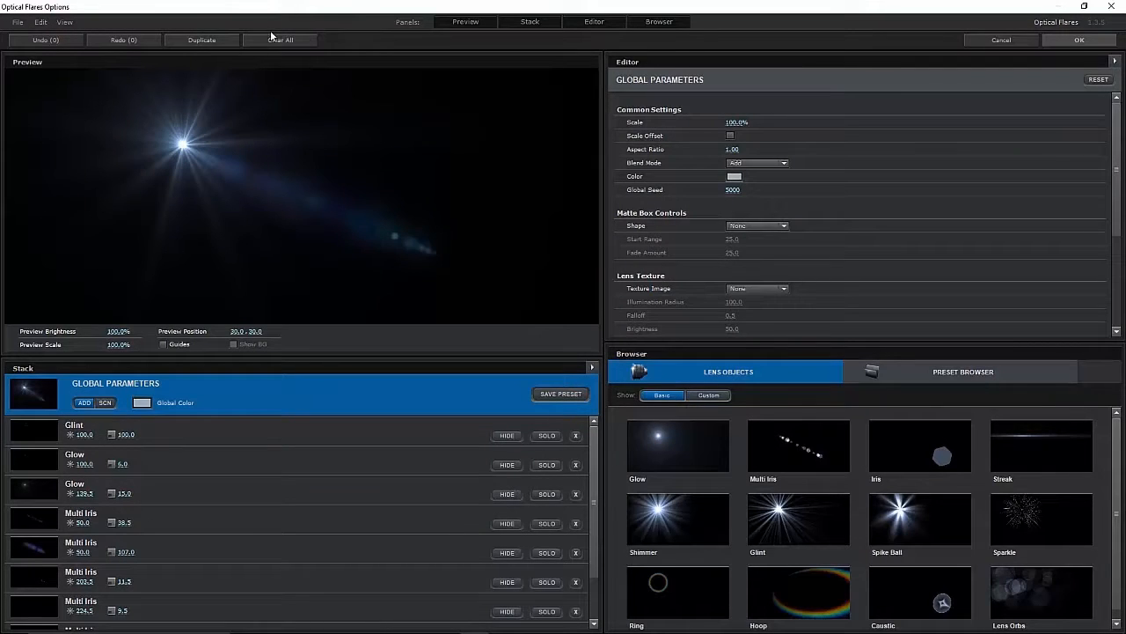
# - Clear all flare elements, add a single Glow lens object, and accept
pyautogui.click(280, 39)
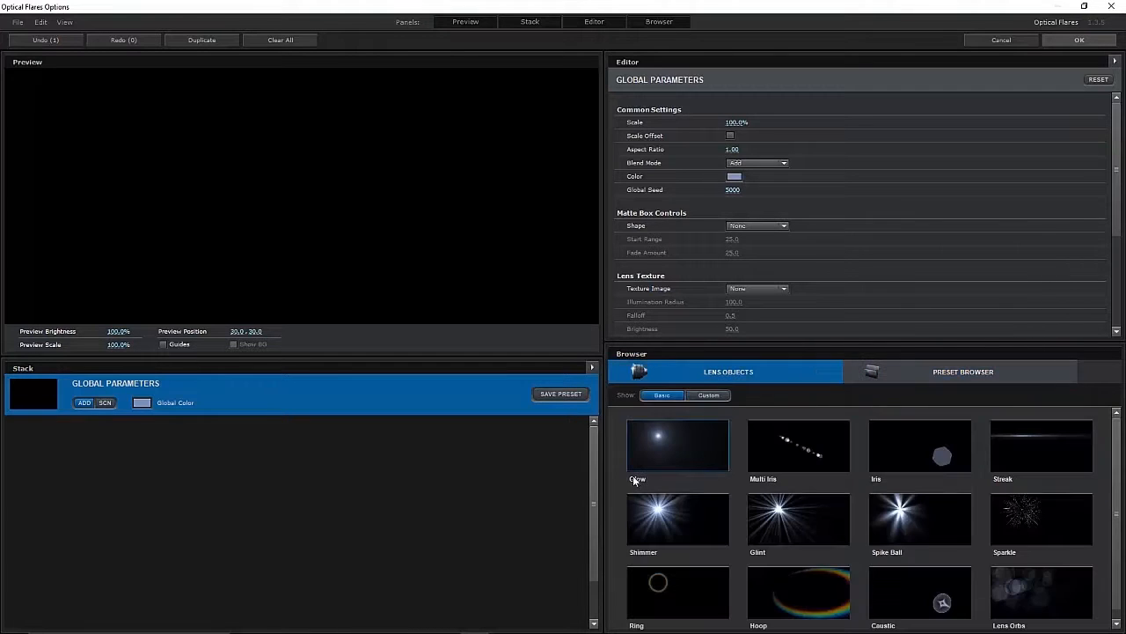
pyautogui.doubleClick(678, 445)
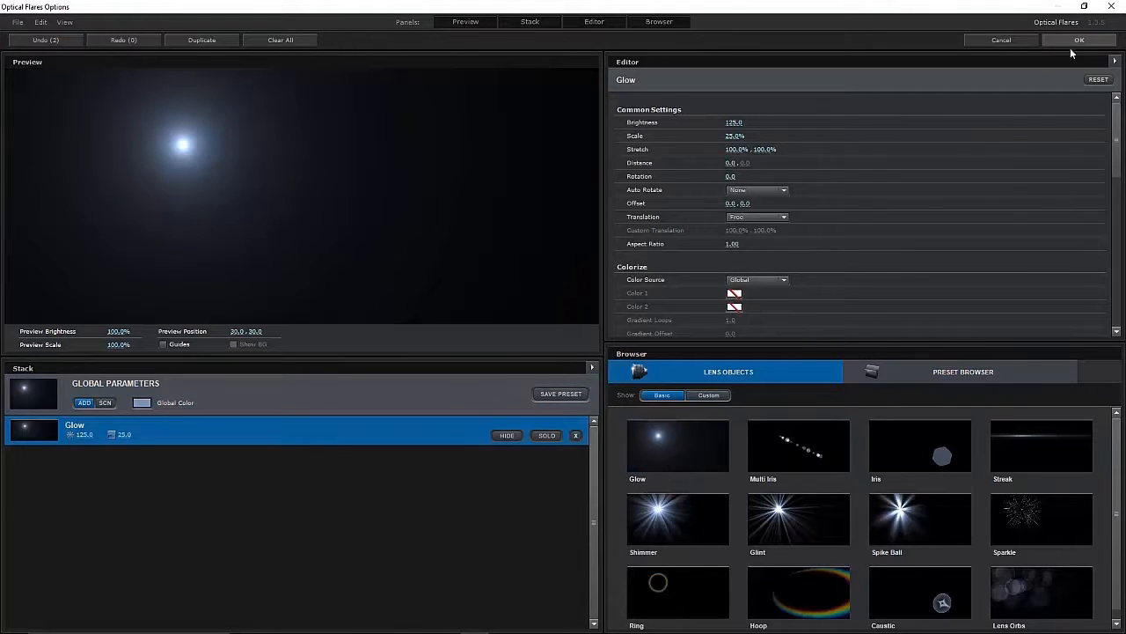
pyautogui.click(1079, 39)
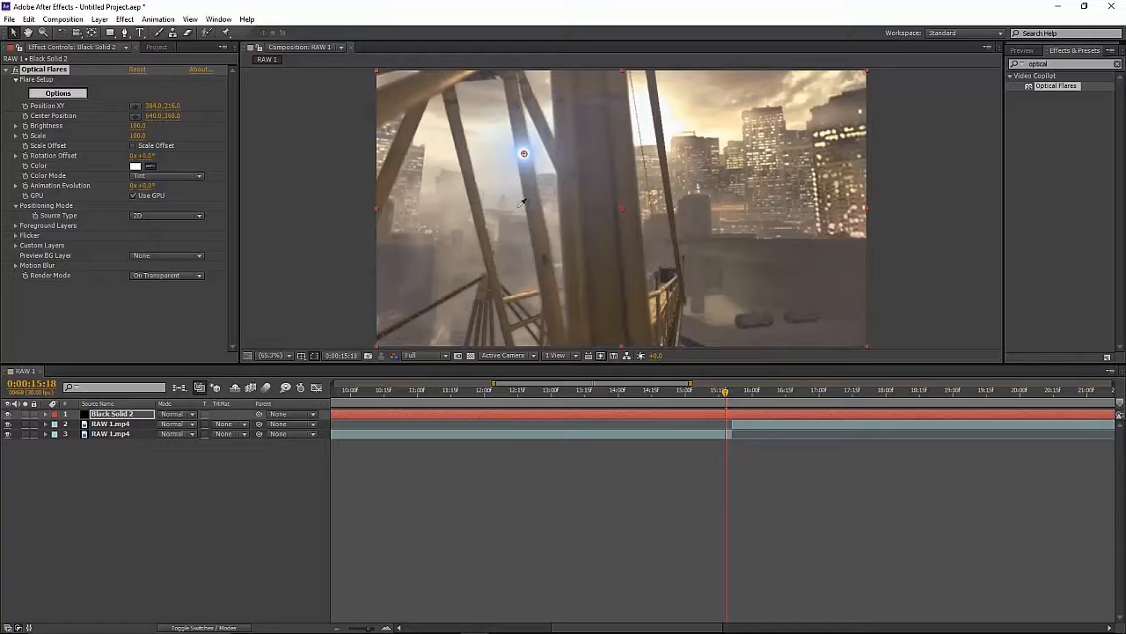
pyautogui.moveTo(676, 109)
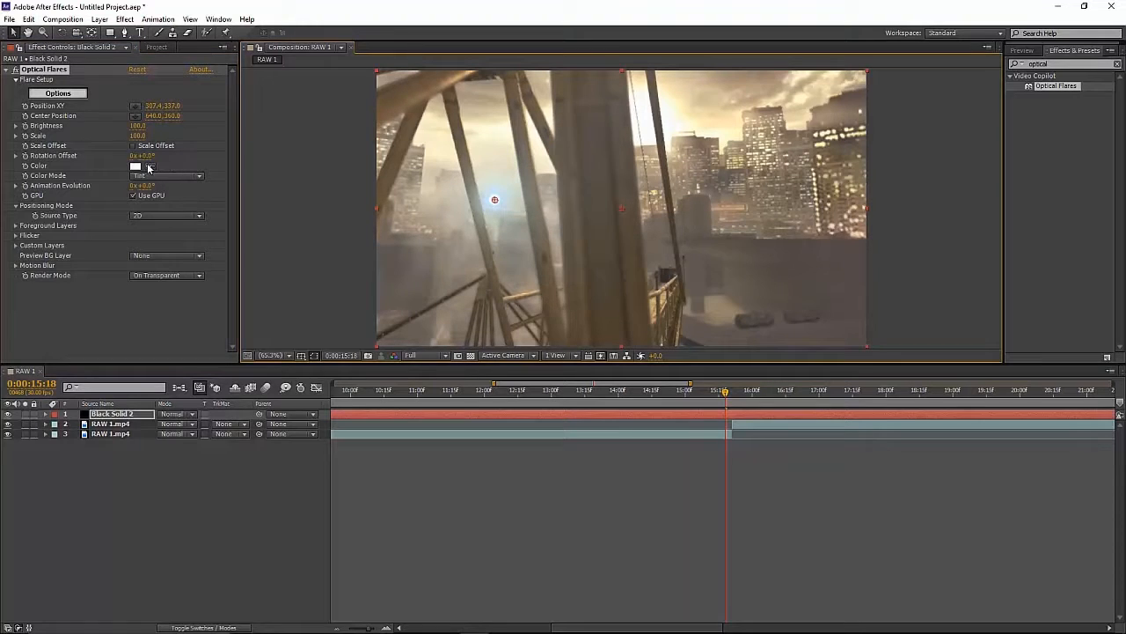
# - Set the Optical Flares Global Color to FFFFFF white and apply it
pyautogui.click(57, 93)
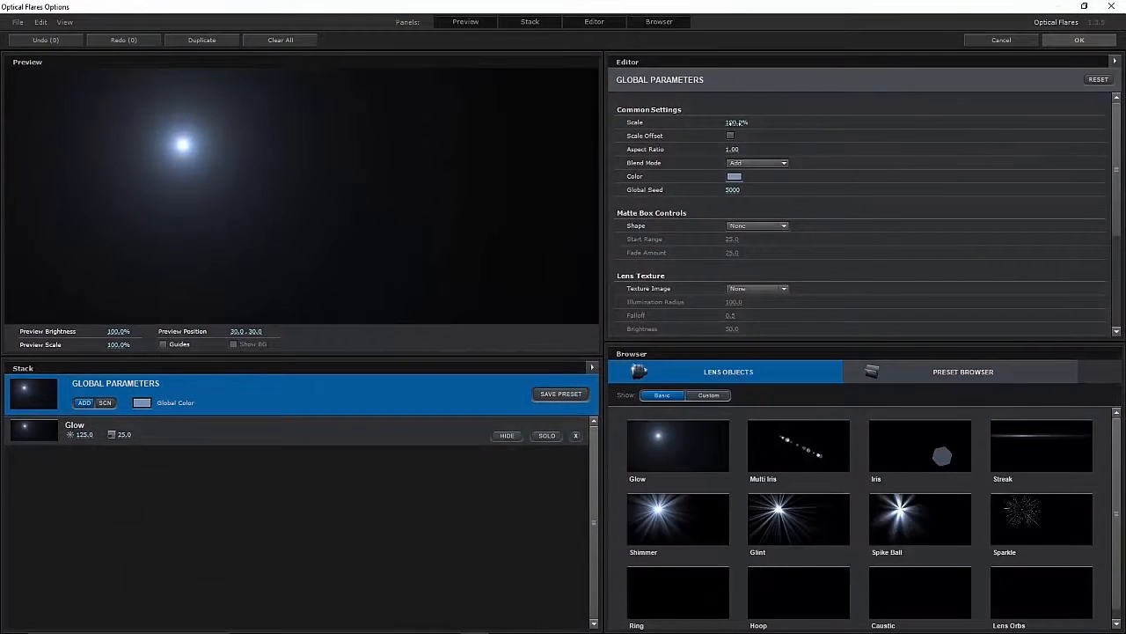
pyautogui.click(734, 176)
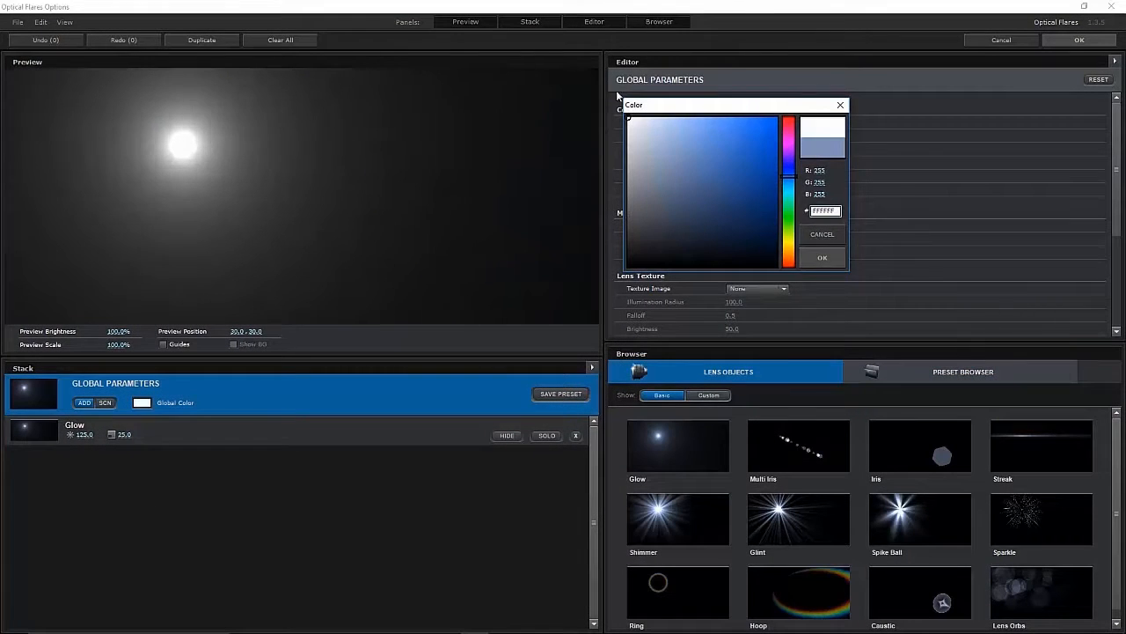
pyautogui.click(822, 257)
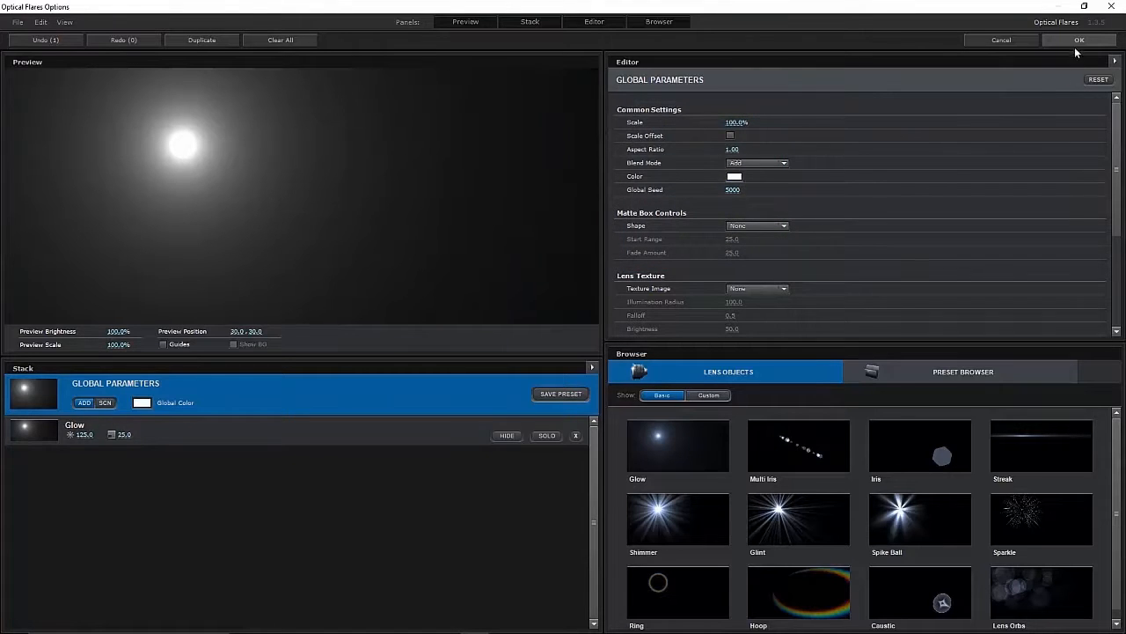
pyautogui.click(1079, 39)
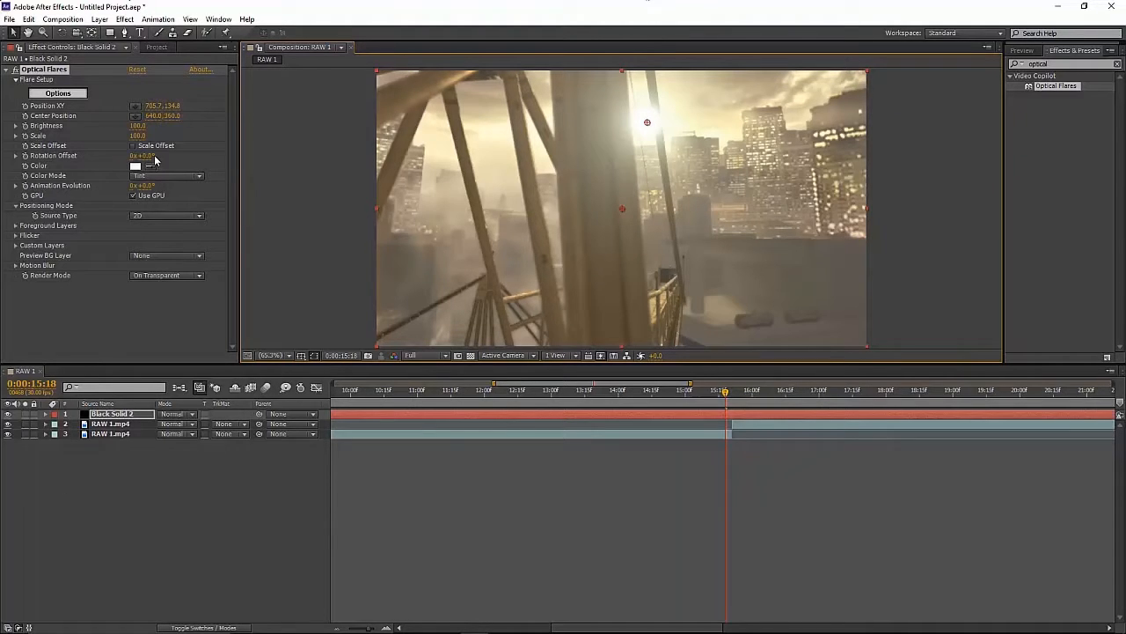
pyautogui.moveTo(709, 385)
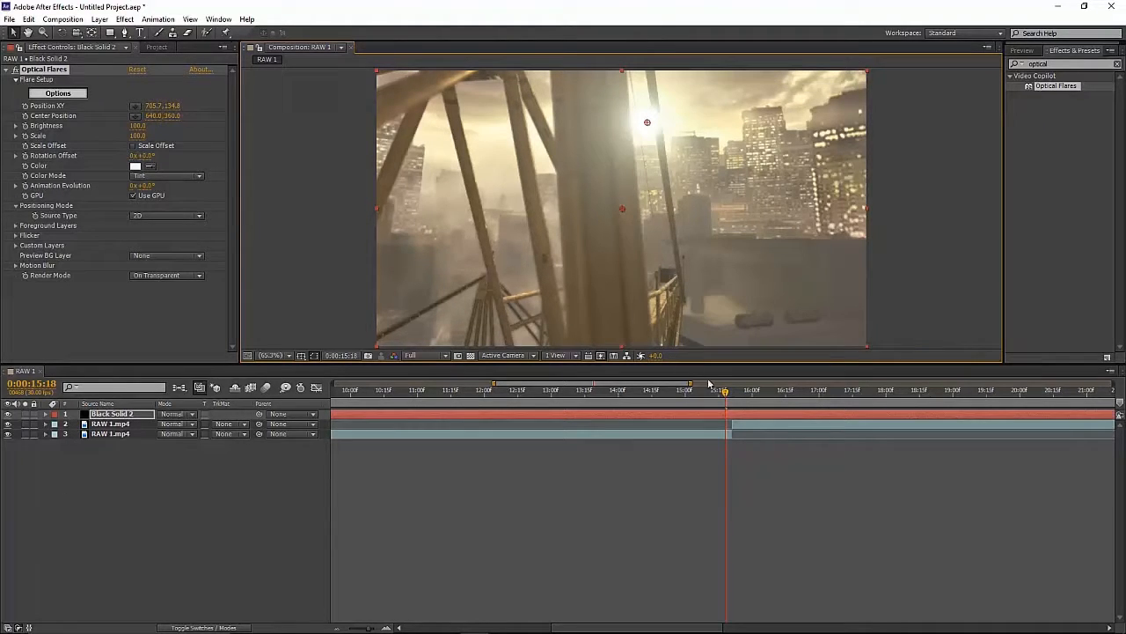
# - Keyframe Brightness and Scale at 0 at 15:10 and show the Preview panel
pyautogui.click(712, 390)
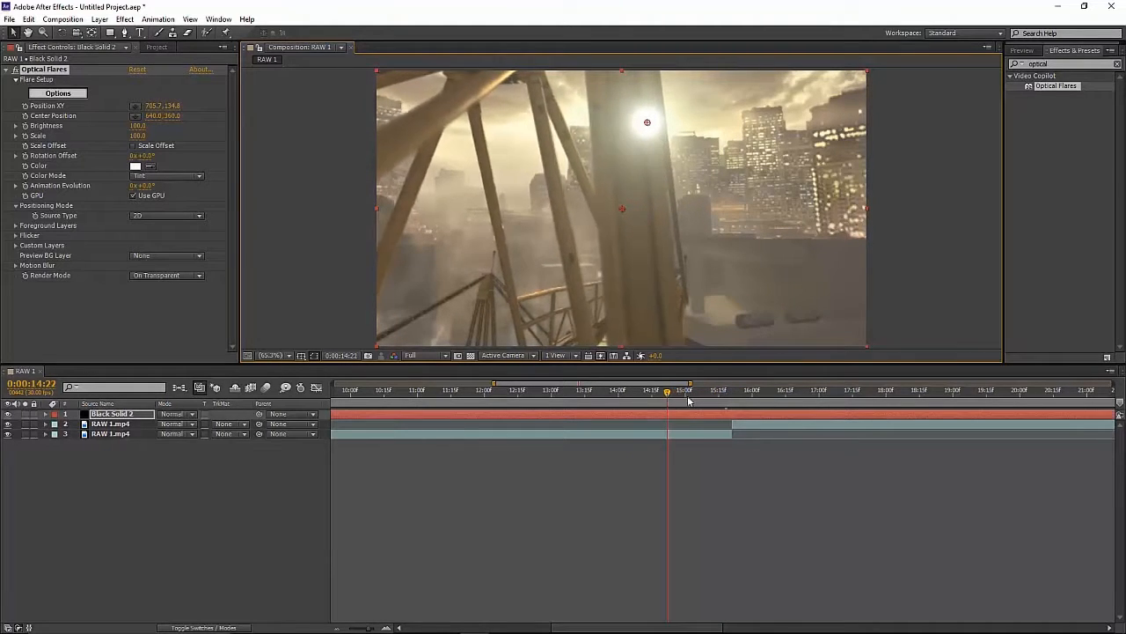
pyautogui.click(729, 390)
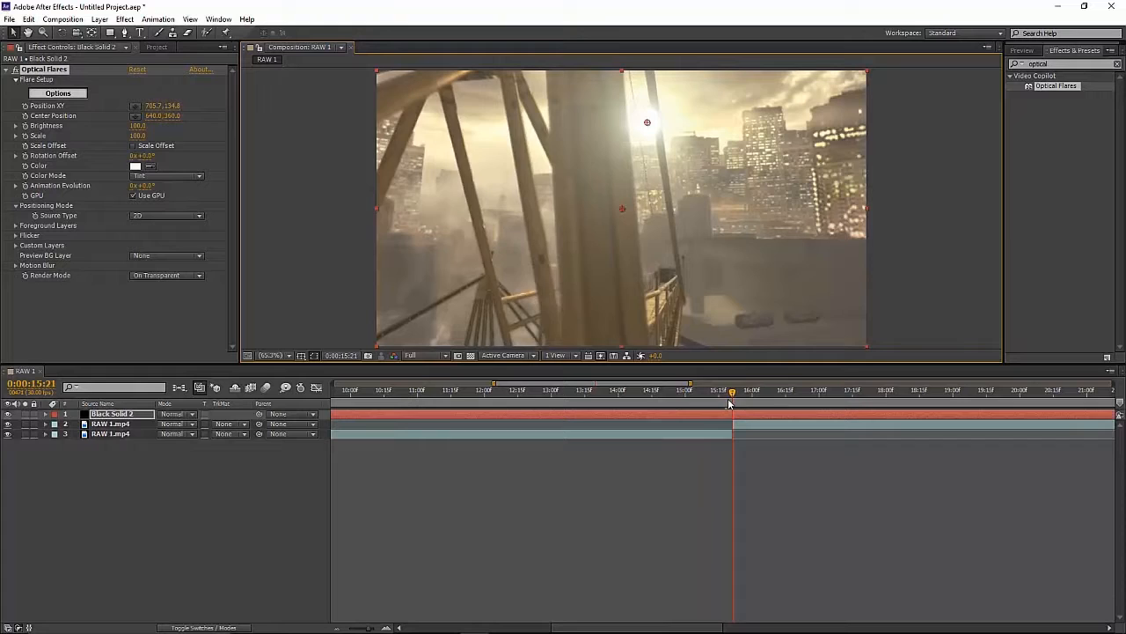
pyautogui.click(562, 390)
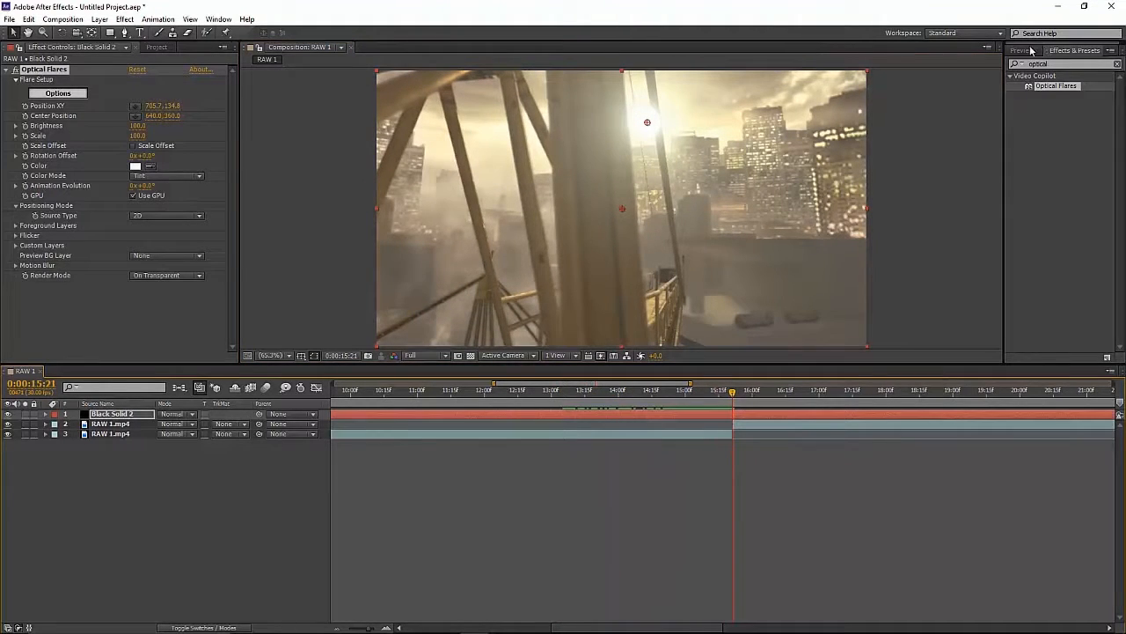
pyautogui.click(1022, 50)
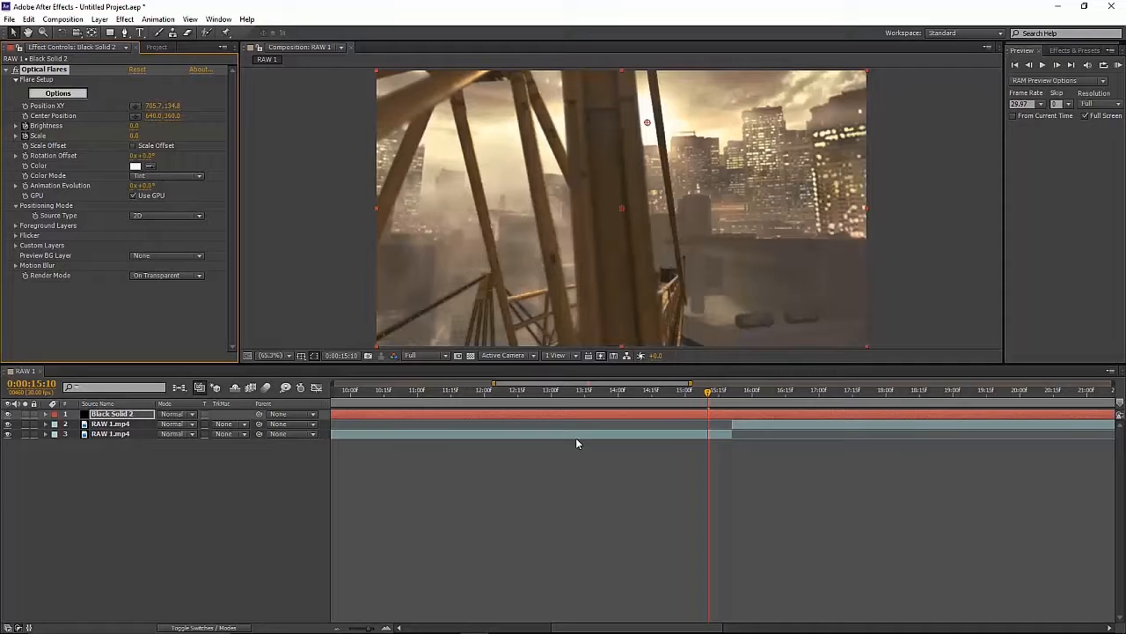
# - At the cut frame 15:21, keyframe Brightness and Scale up to 290
pyautogui.doubleClick(111, 414)
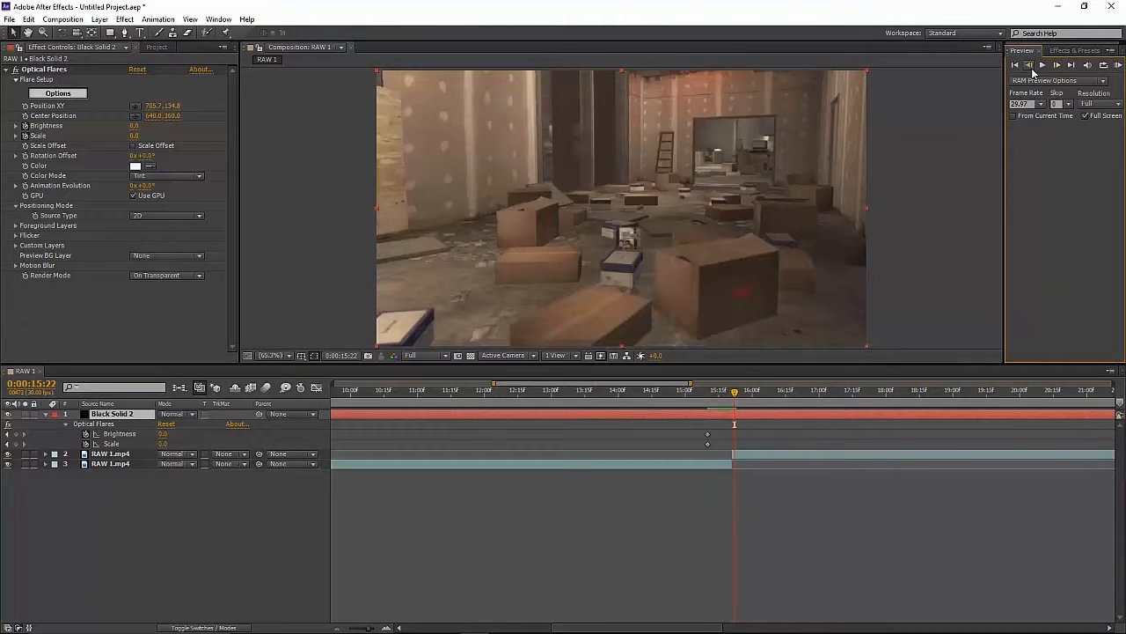
pyautogui.click(1029, 64)
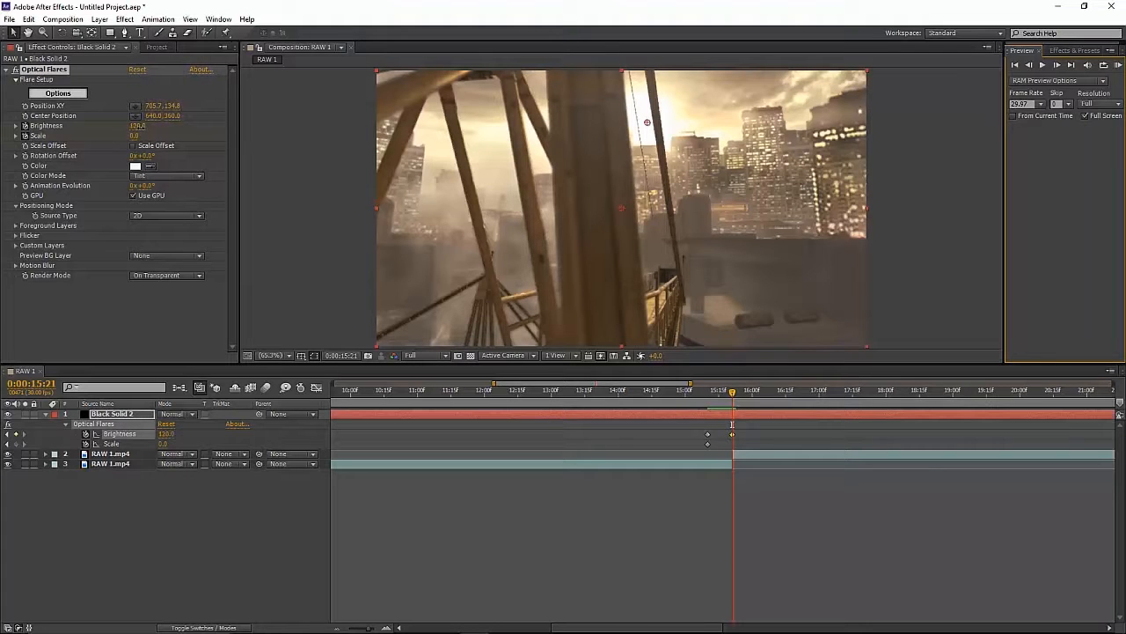
pyautogui.moveTo(138, 125); pyautogui.dragTo(138, 134)
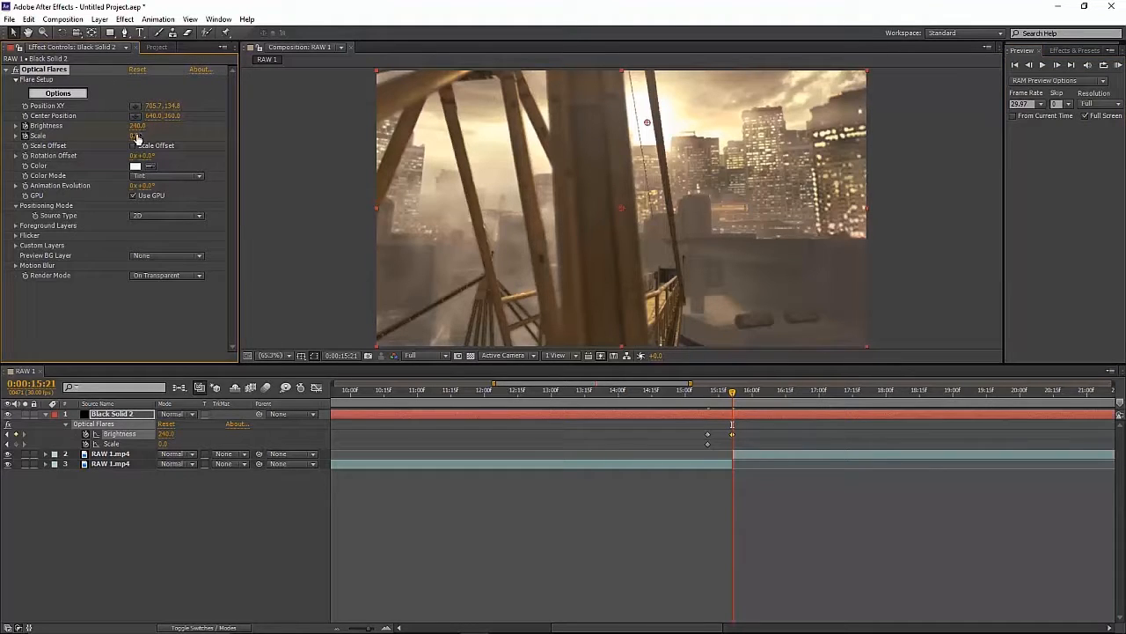
pyautogui.moveTo(136, 135); pyautogui.dragTo(158, 136)
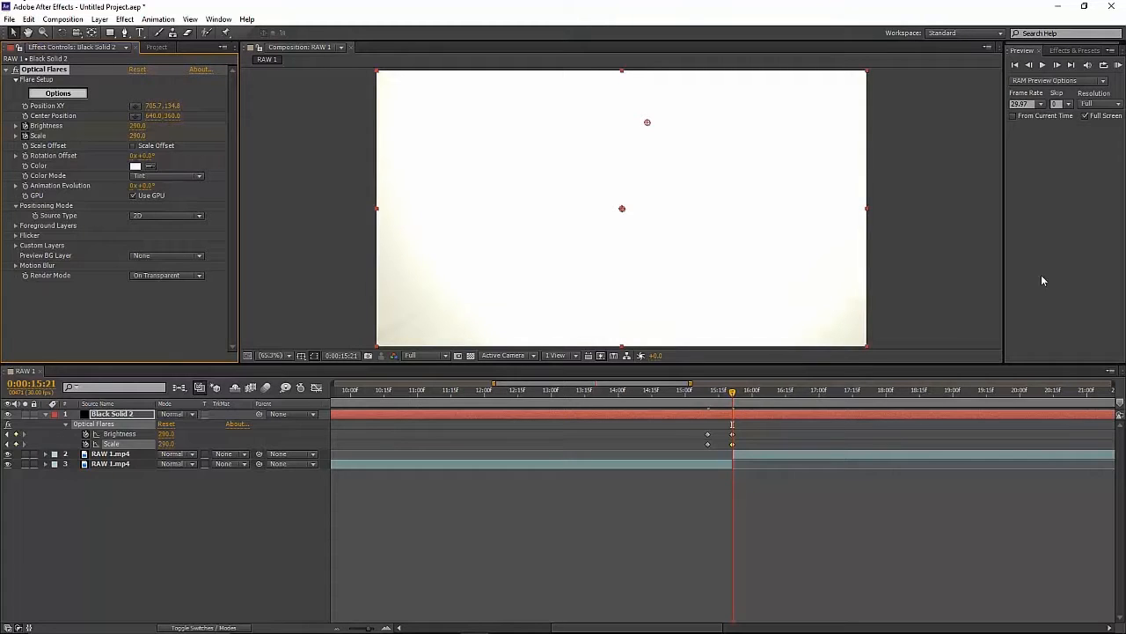
pyautogui.moveTo(651, 415)
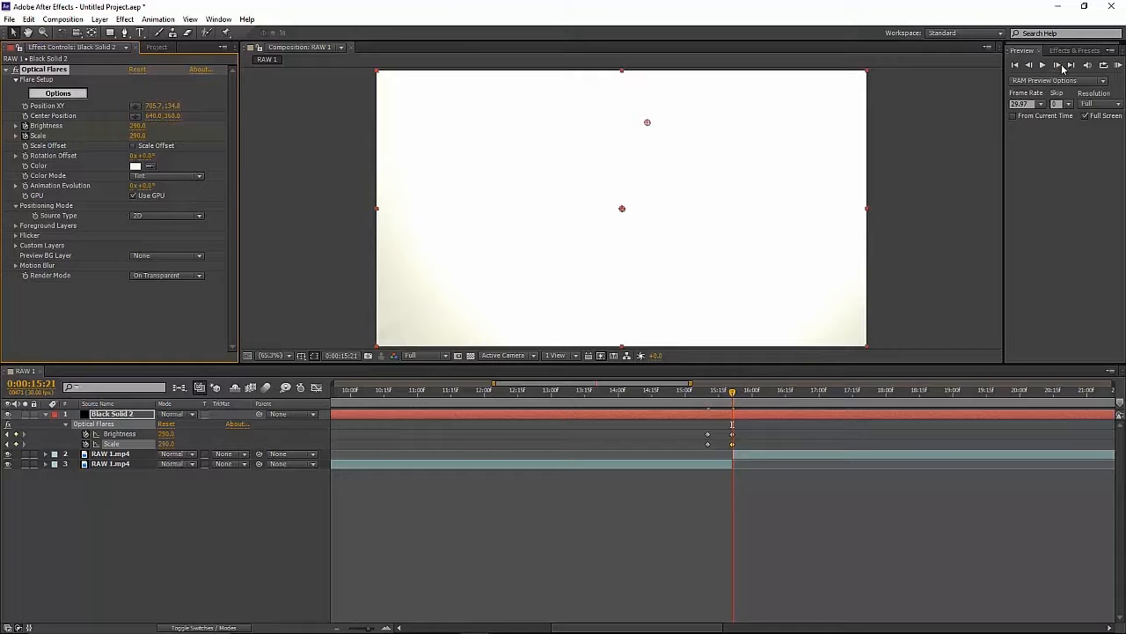
# - Step to 15:24 and add Brightness and Scale keyframes at 290
pyautogui.click(1057, 65)
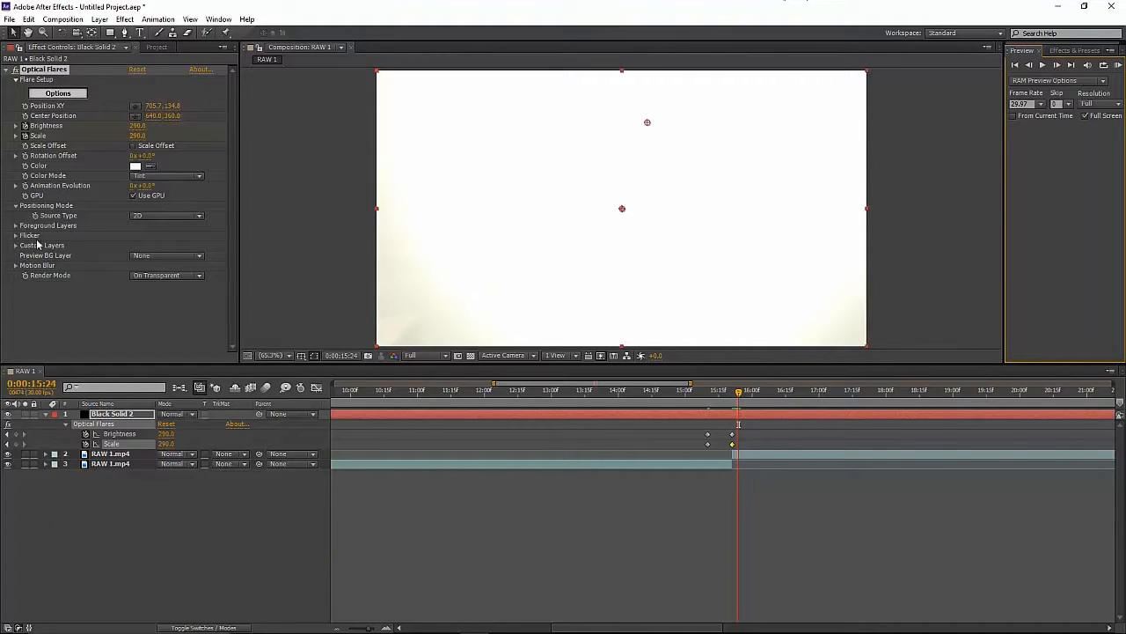
pyautogui.doubleClick(138, 126)
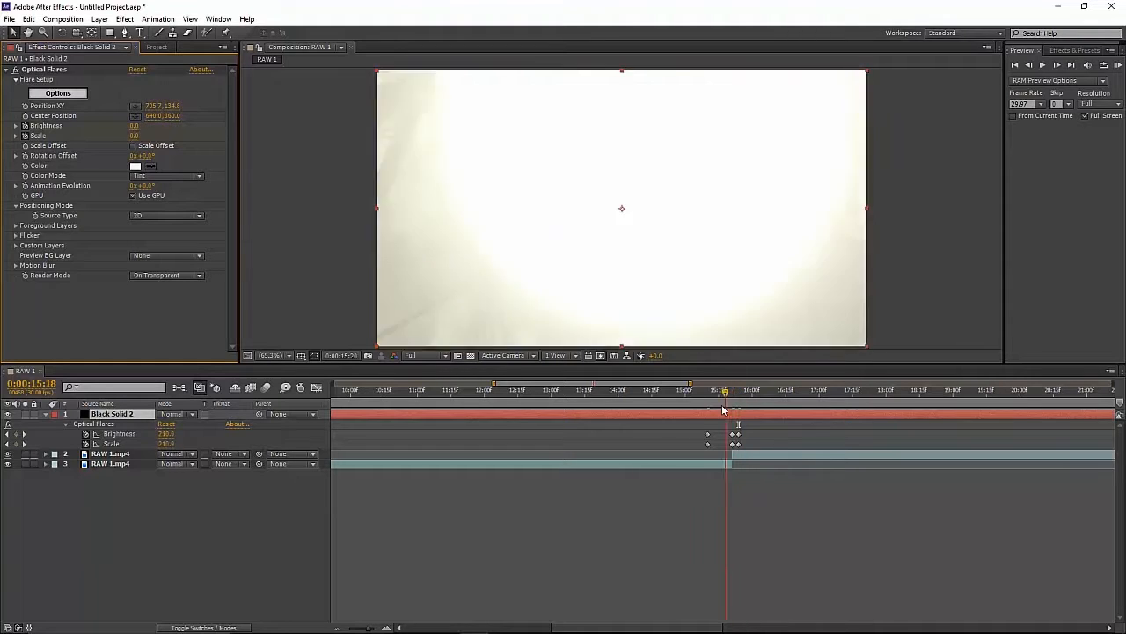
pyautogui.click(708, 390)
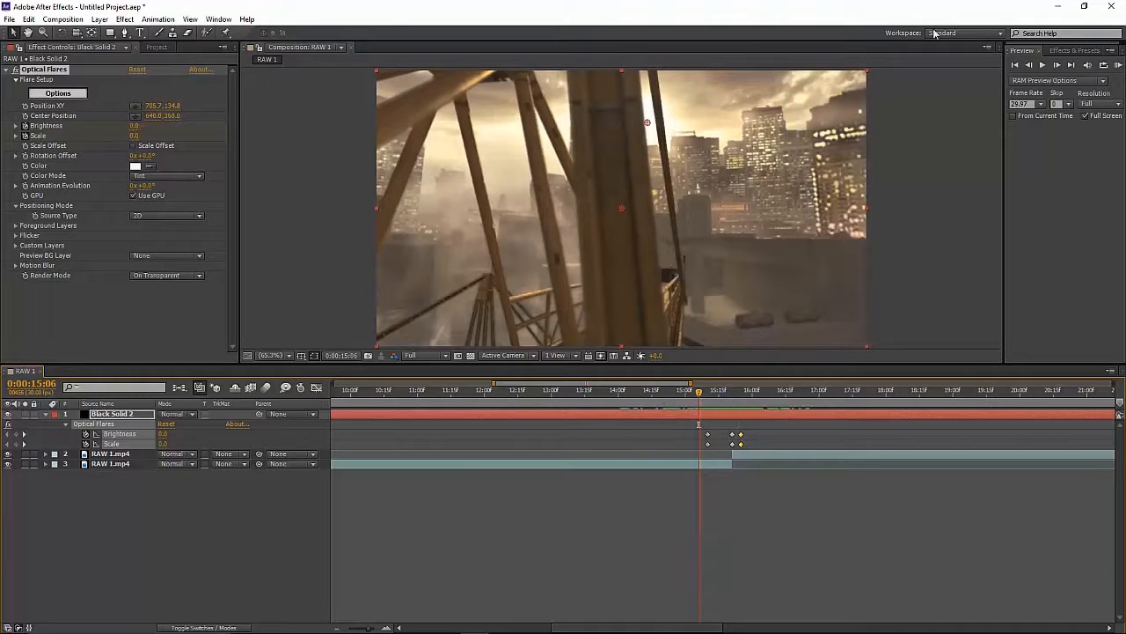
# - Play the RAM preview of the flare transition across the cut repeatedly
pyautogui.click(1042, 65)
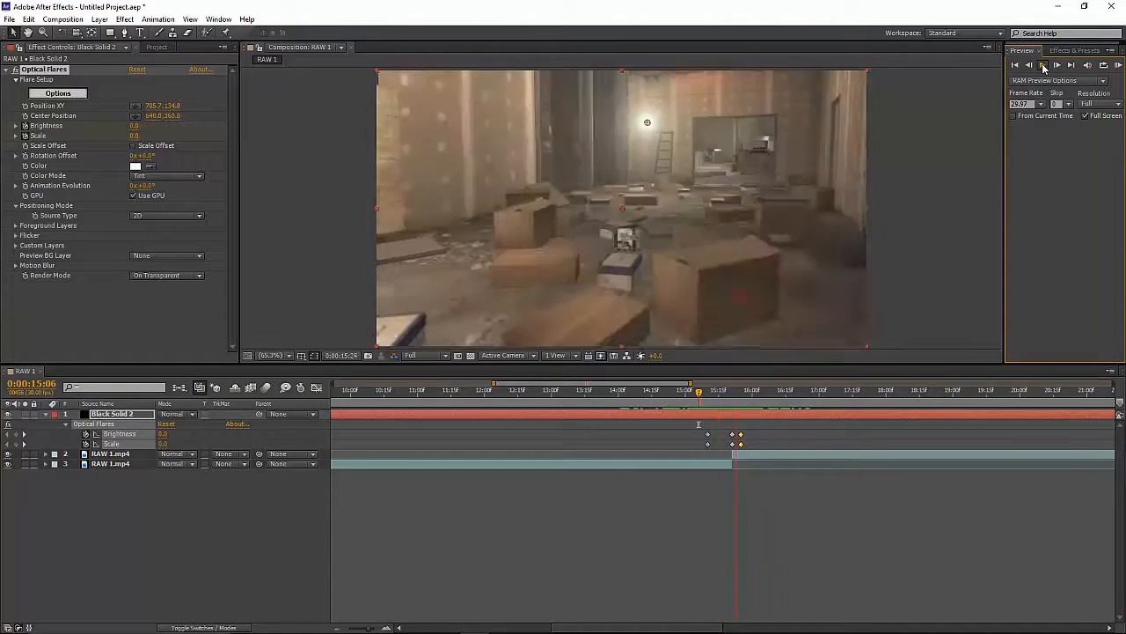
pyautogui.click(1042, 64)
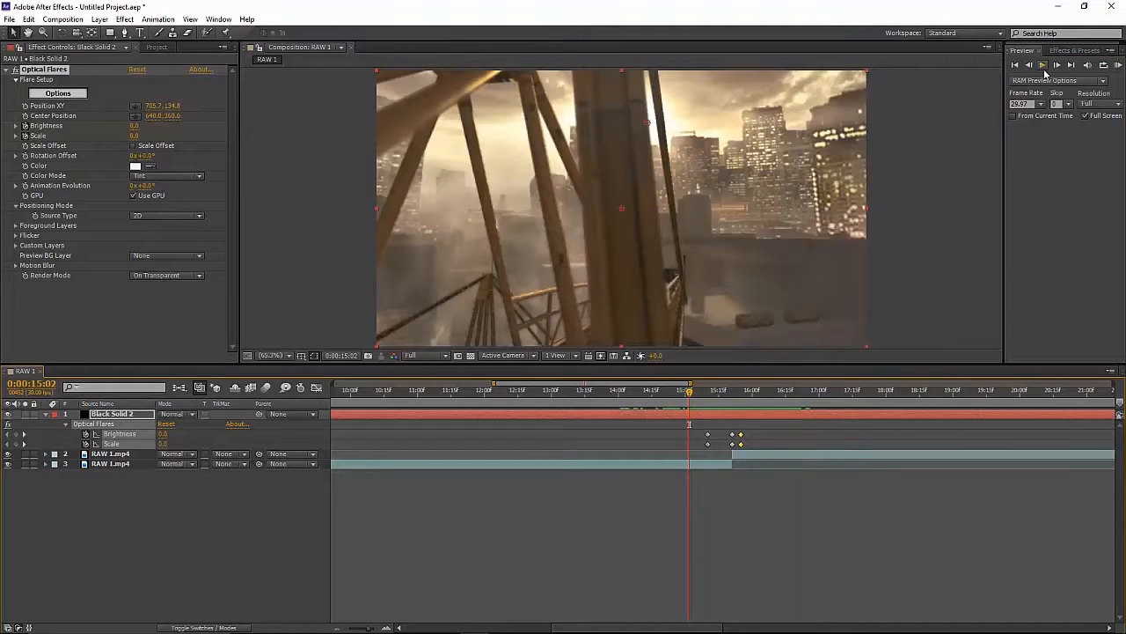
pyautogui.click(1044, 64)
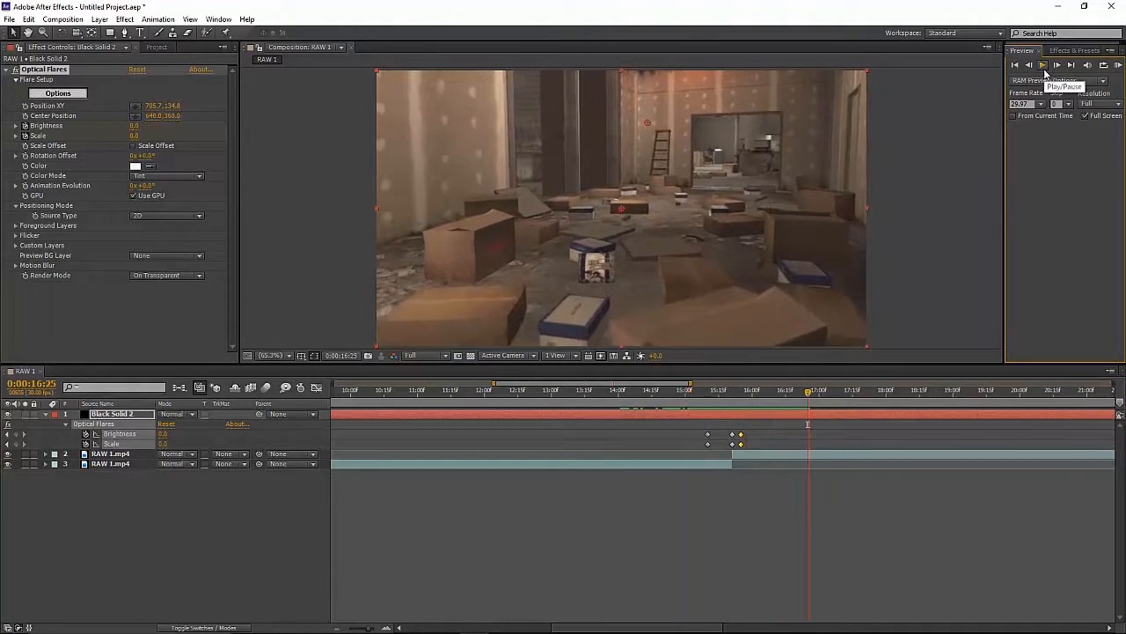